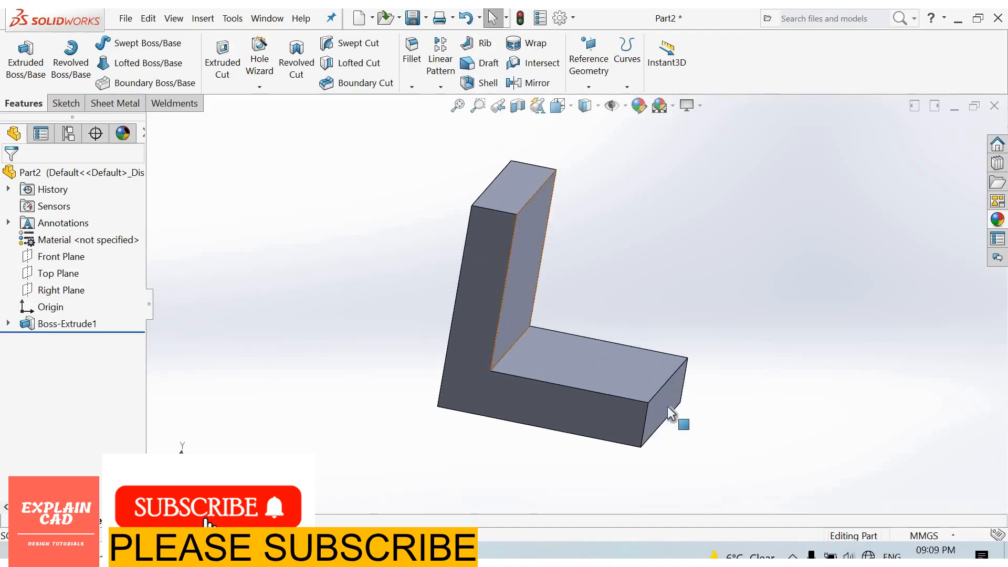
mouse_move(529, 207)
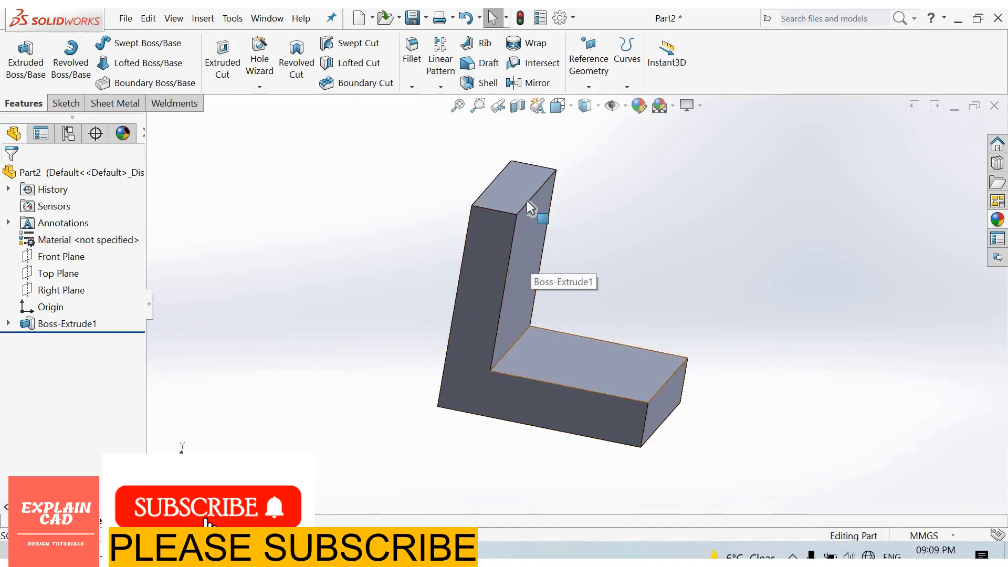
mouse_move(557, 270)
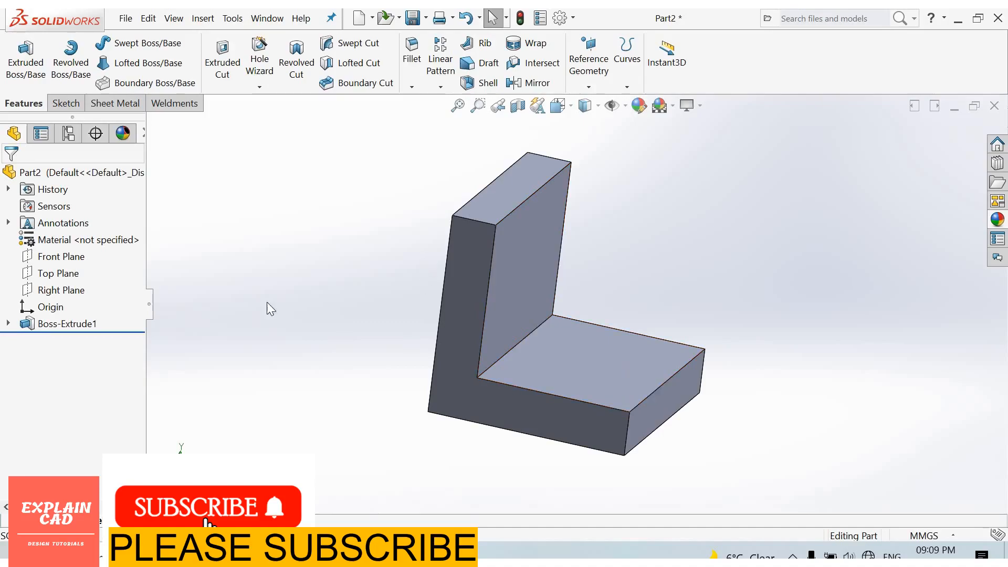
Draw a diagonal line from the upright leg's top to the base leg's far end.
click(61, 256)
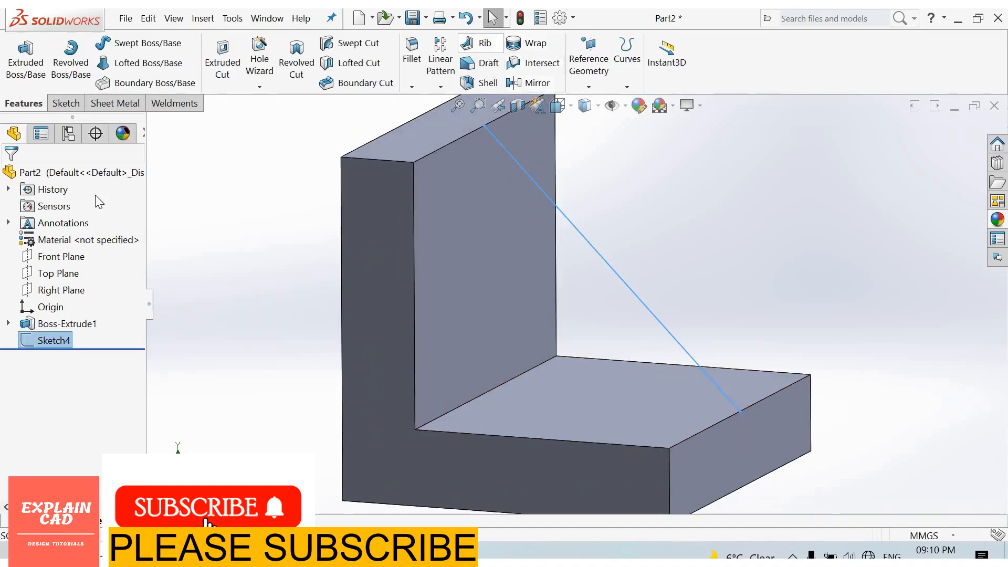
Start a Rib from Sketch4, try each thickness side option, and settle on 20 mm Both Sides.
click(479, 43)
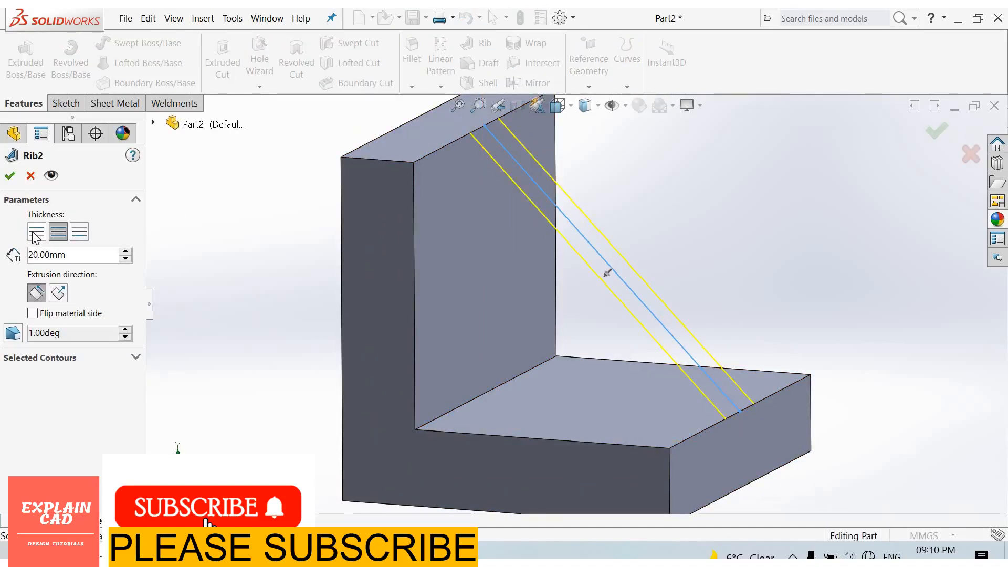
click(57, 231)
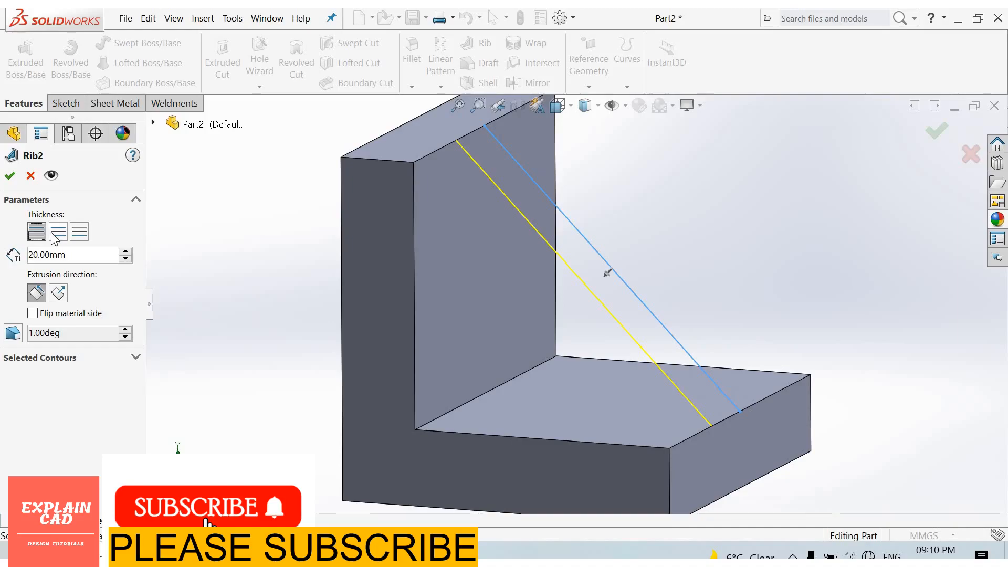
click(58, 232)
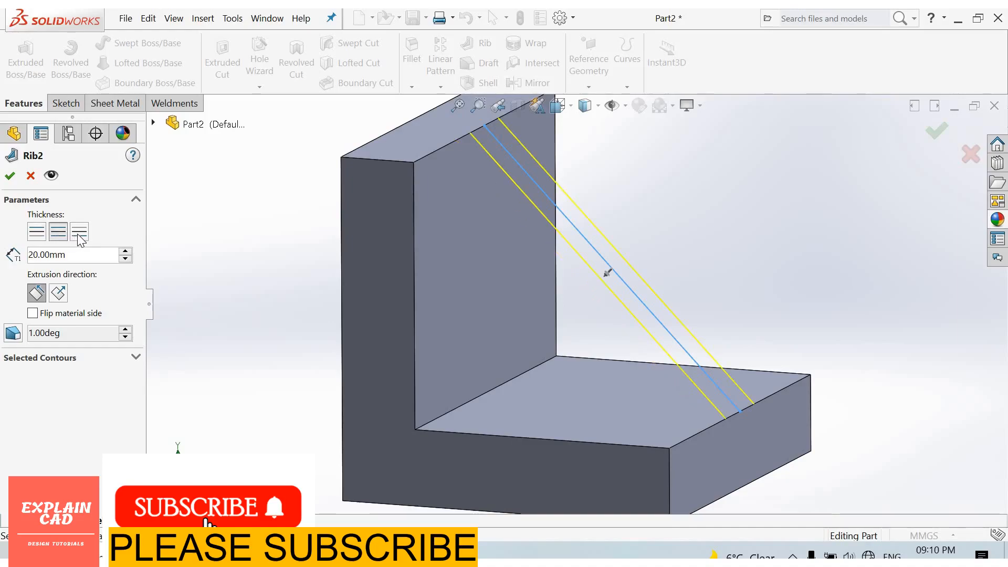
mouse_move(78, 233)
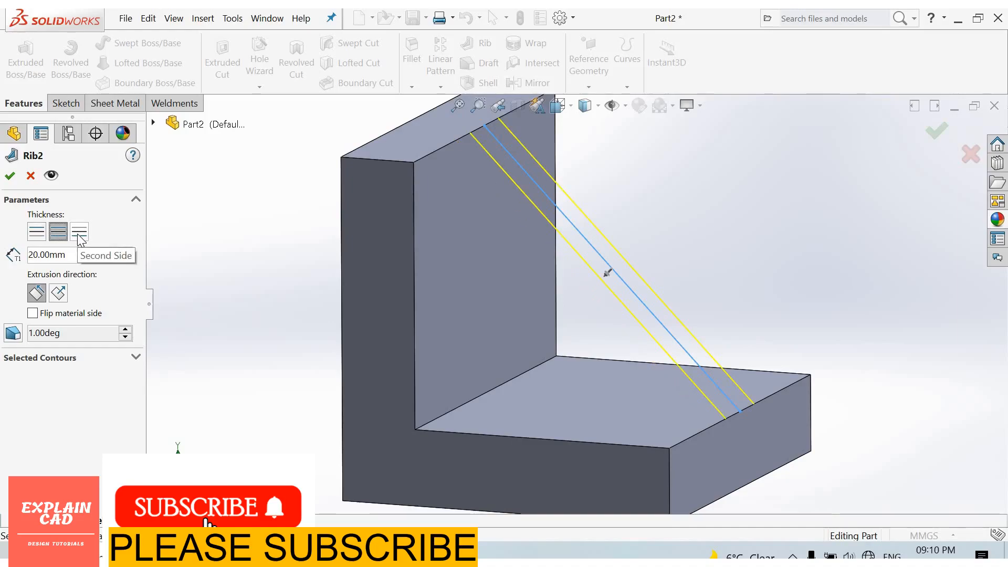
click(79, 231)
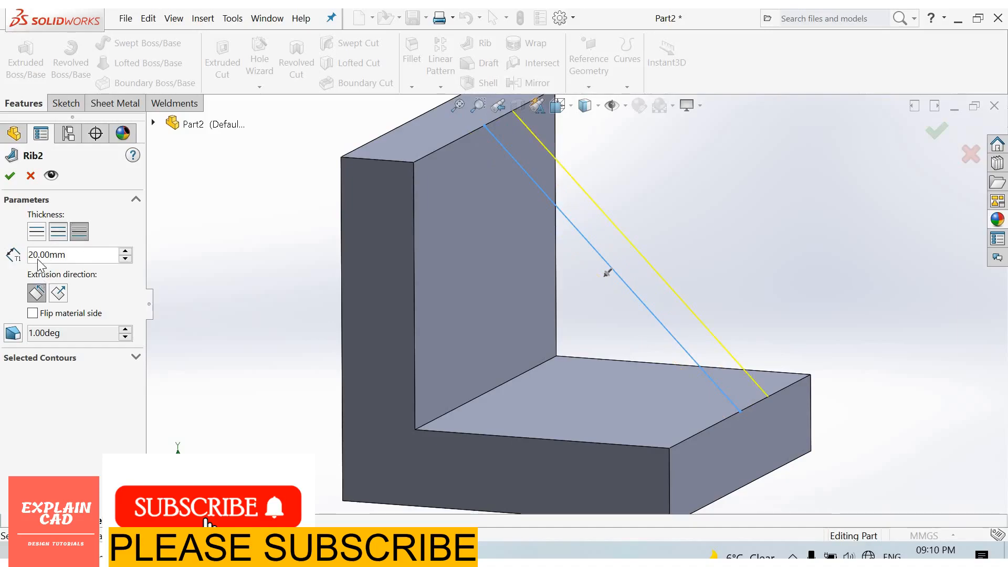
click(56, 231)
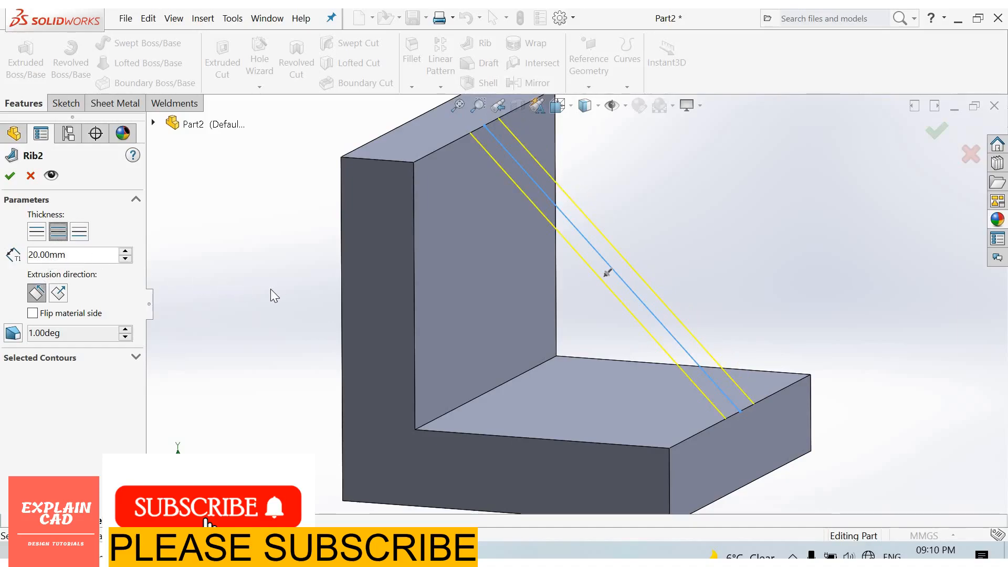
click(35, 293)
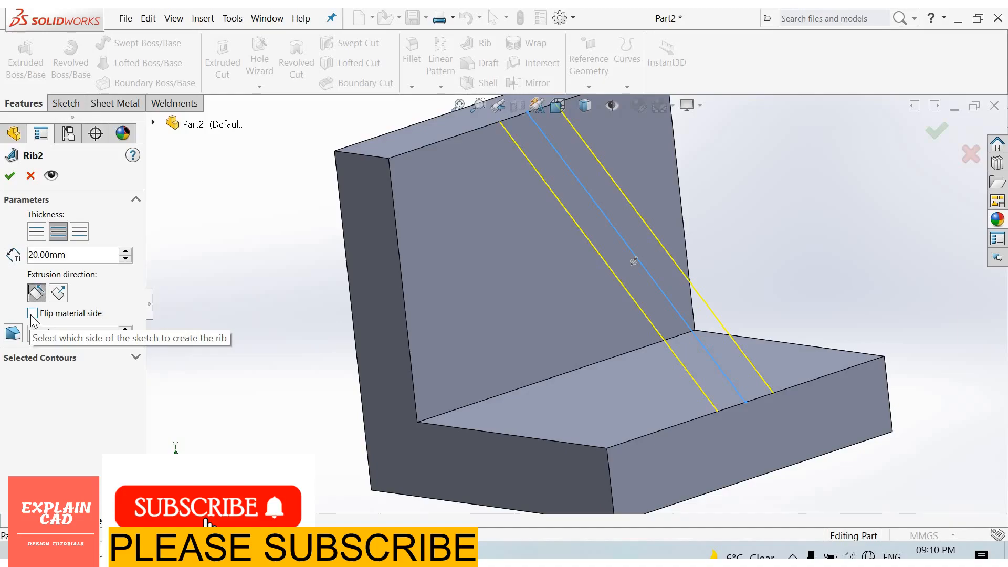
Toggle Flip material side back to original, keep 1° draft, and confirm to create Rib2.
click(33, 313)
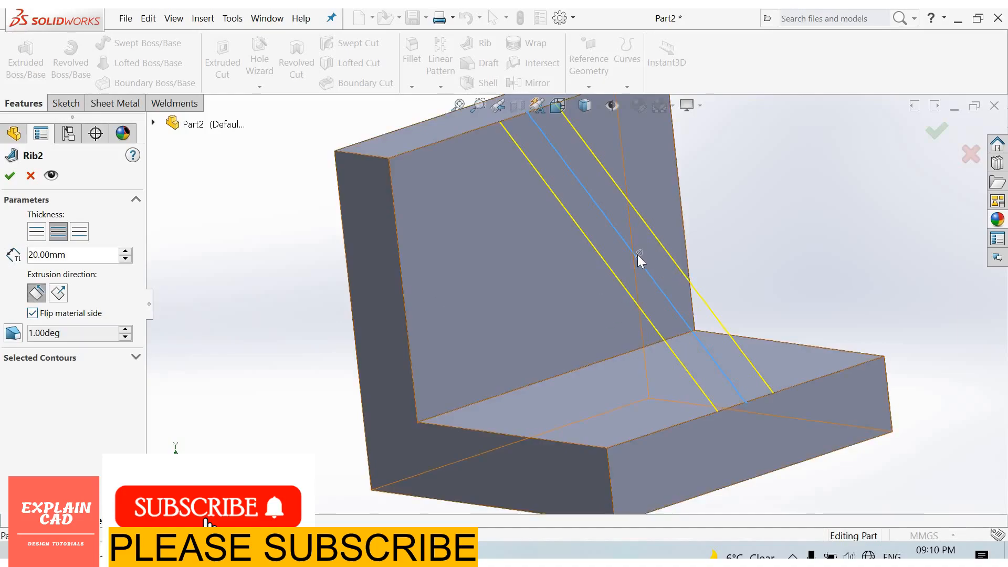
click(33, 314)
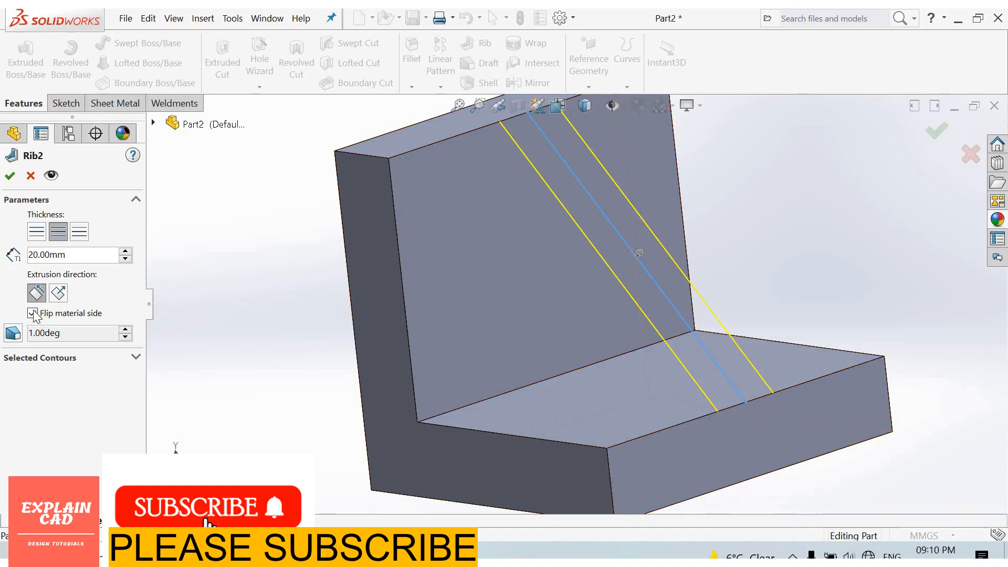
click(33, 314)
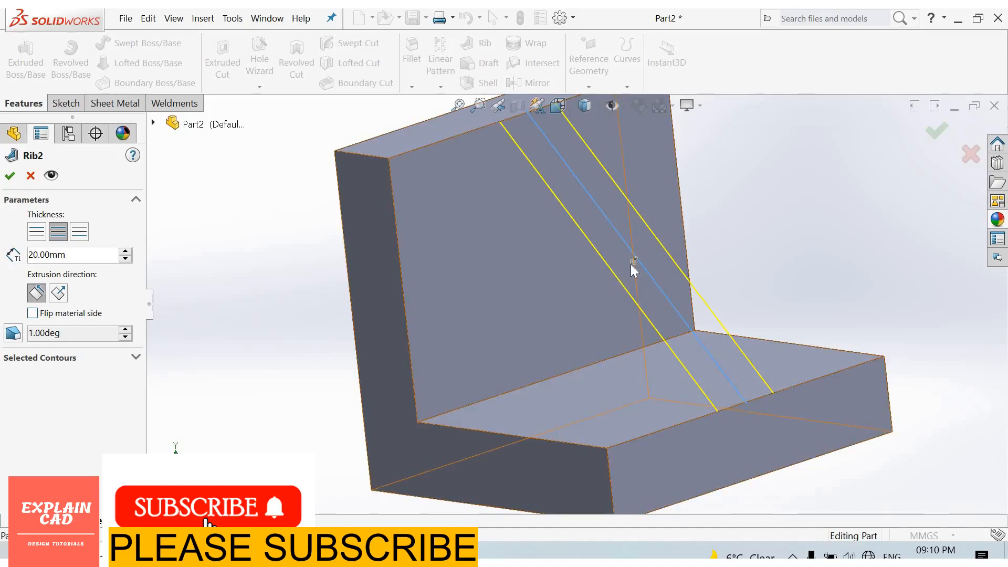
mouse_move(603, 315)
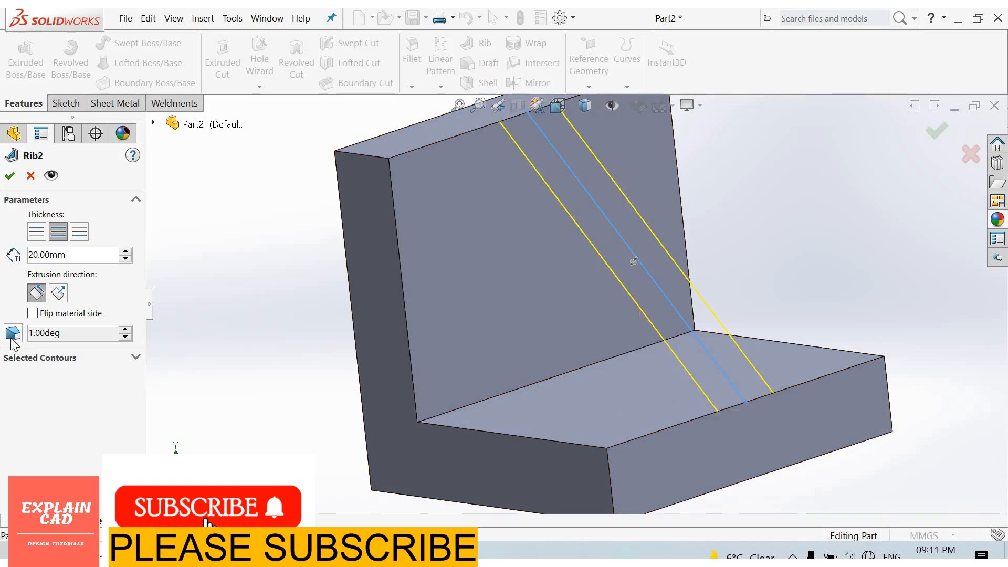
click(12, 333)
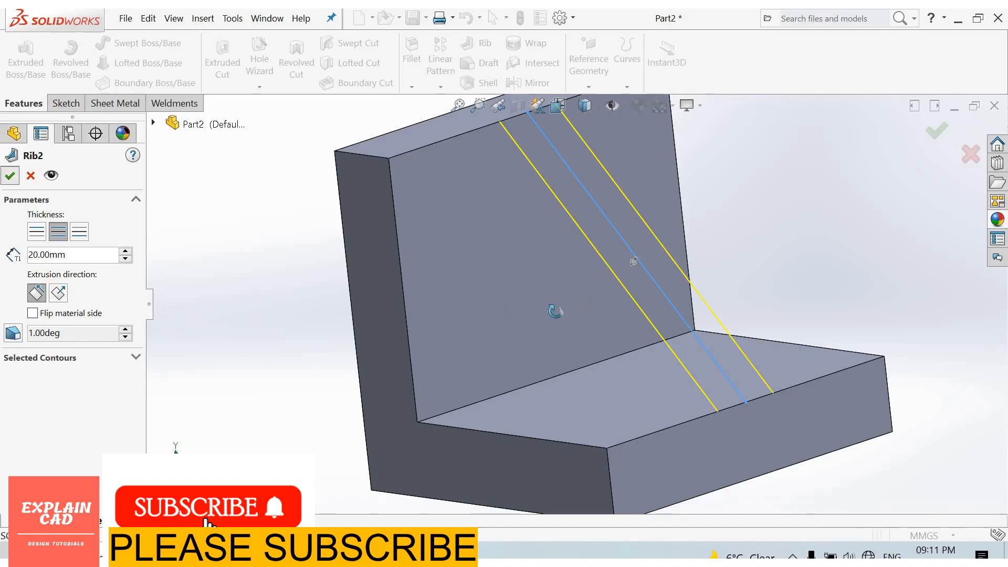
click(10, 175)
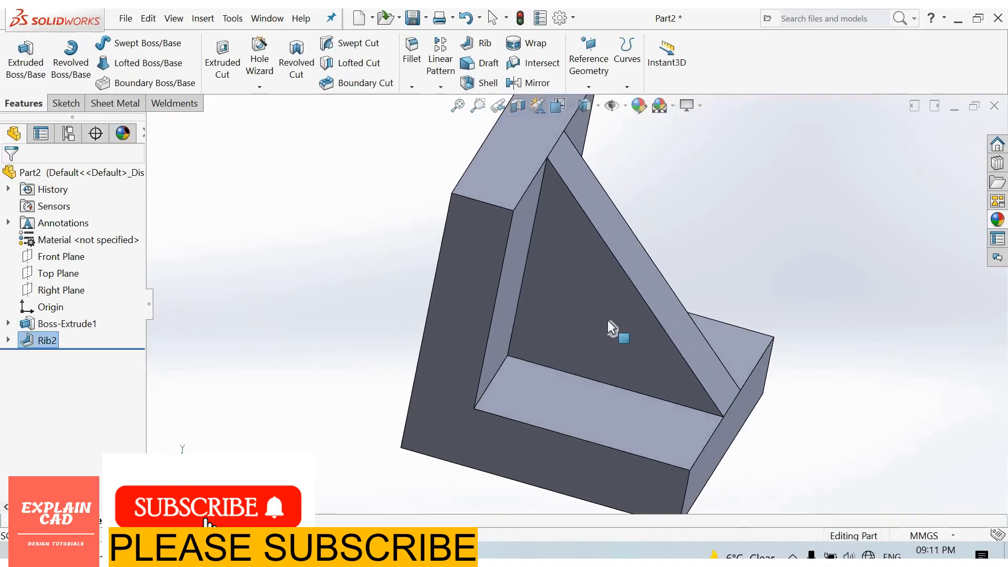